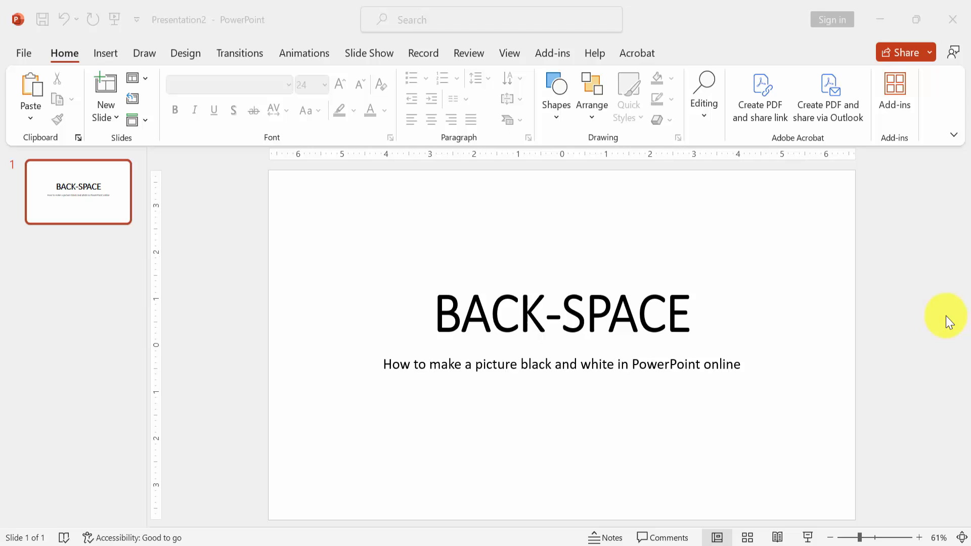
pyautogui.moveTo(949, 327)
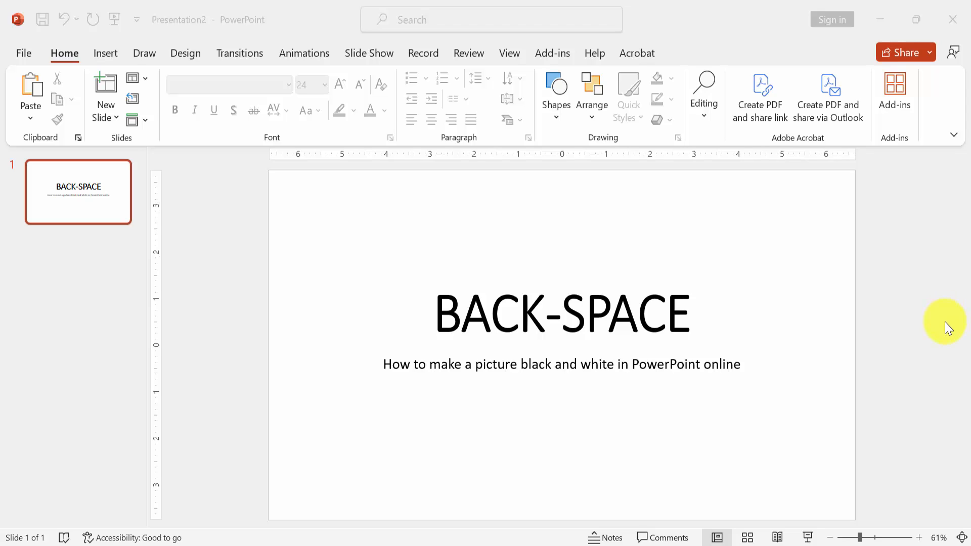
pyautogui.moveTo(791, 323)
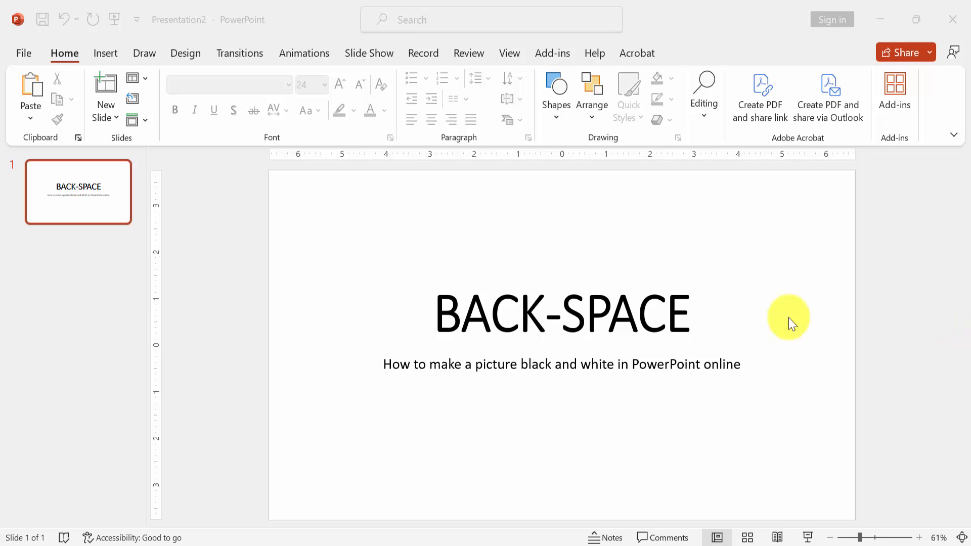
# Step: Add a new slide with the Blank layout after the title slide
pyautogui.click(105, 120)
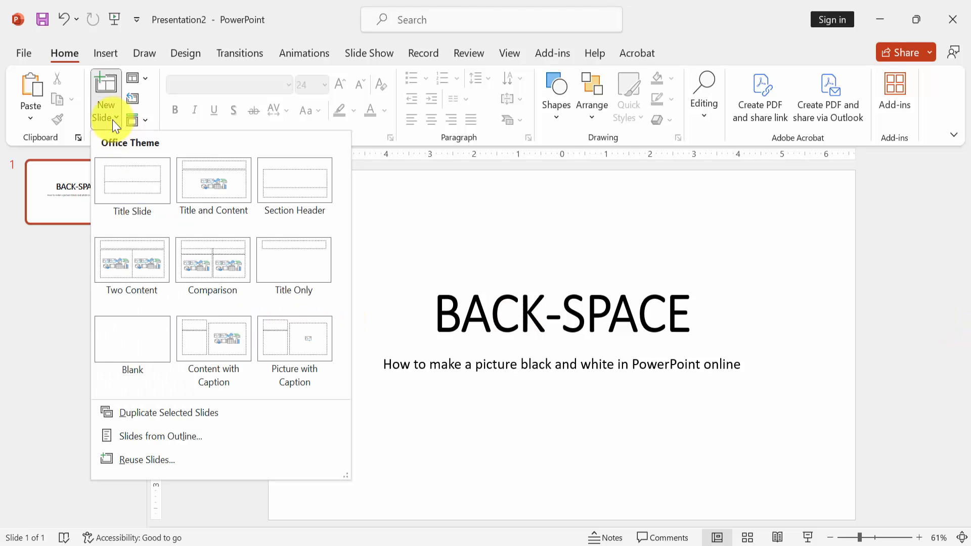
pyautogui.click(132, 339)
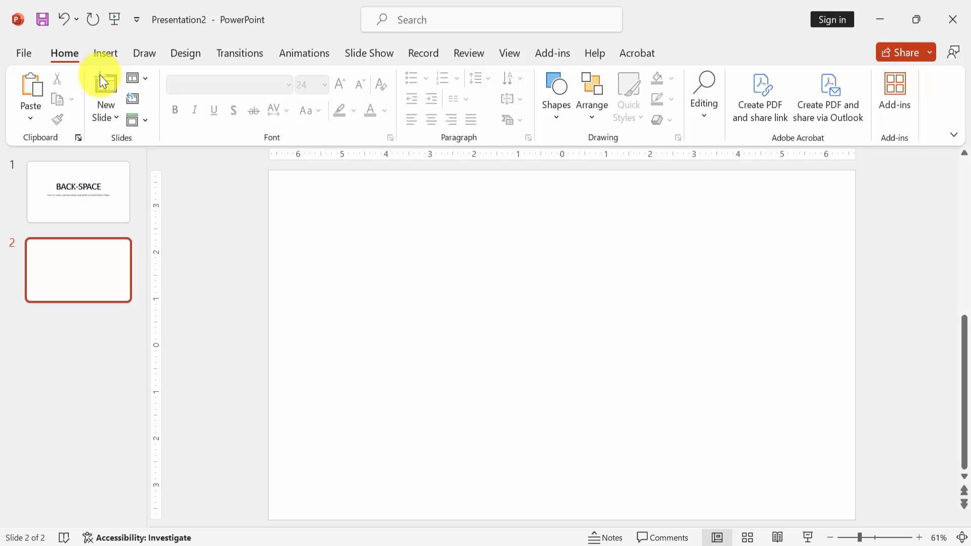
# Step: Insert the daisy photo from the device onto the second slide
pyautogui.click(105, 52)
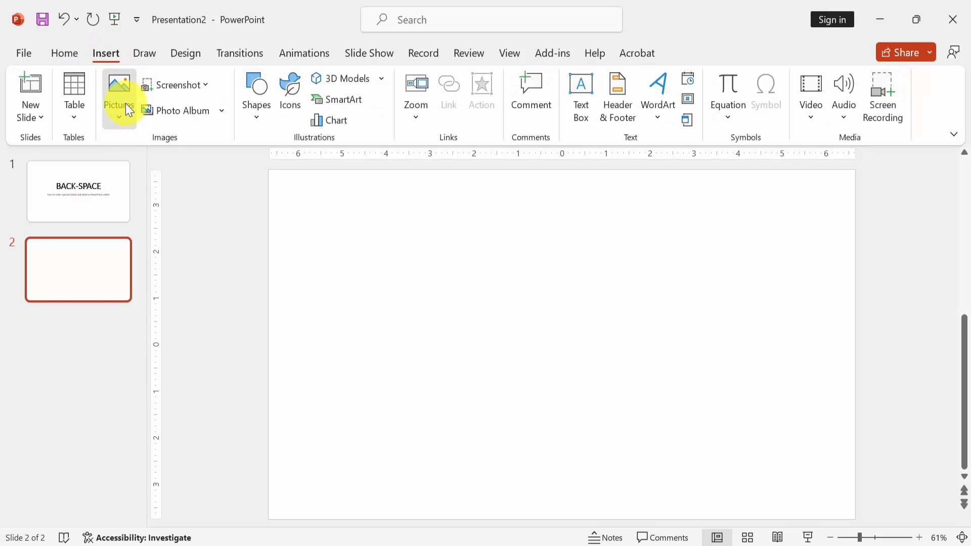
pyautogui.moveTo(195, 164)
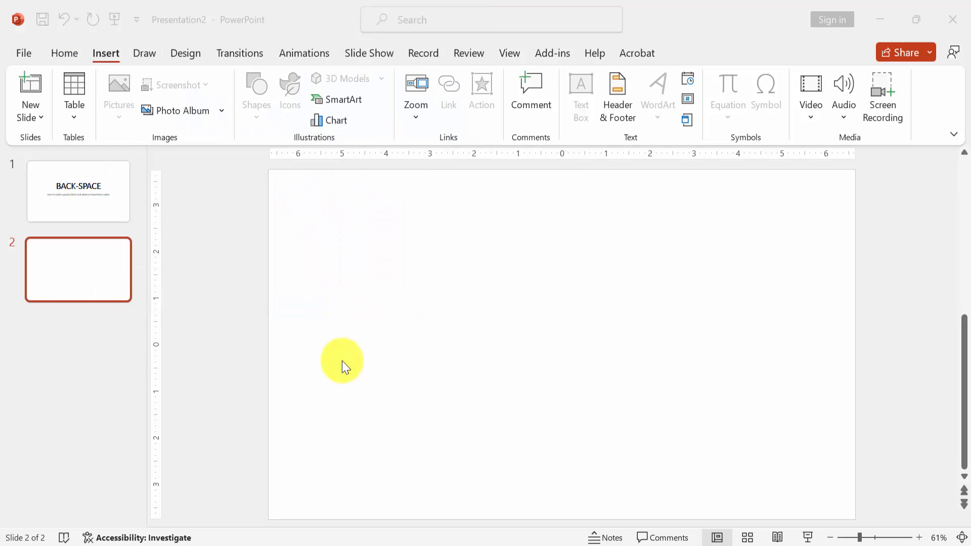
pyautogui.click(119, 89)
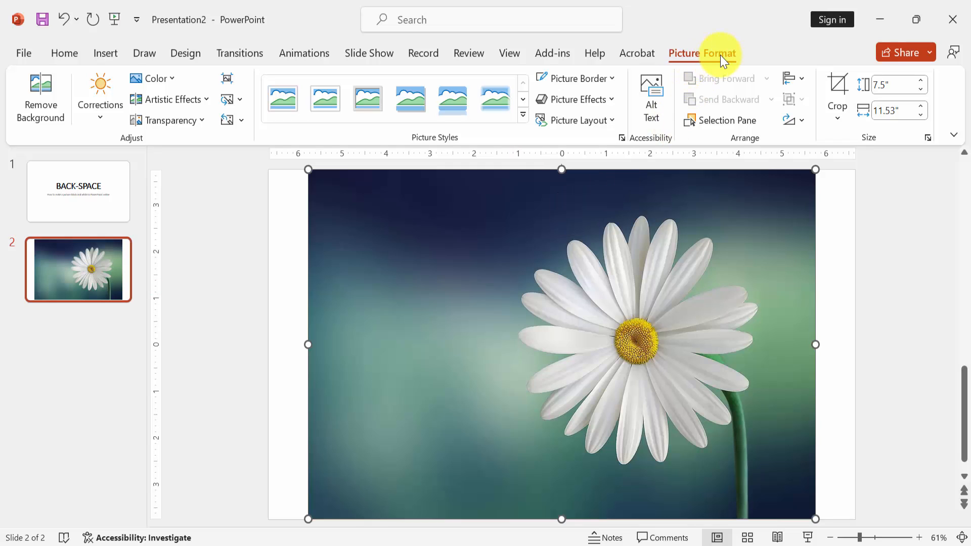
pyautogui.moveTo(154, 78)
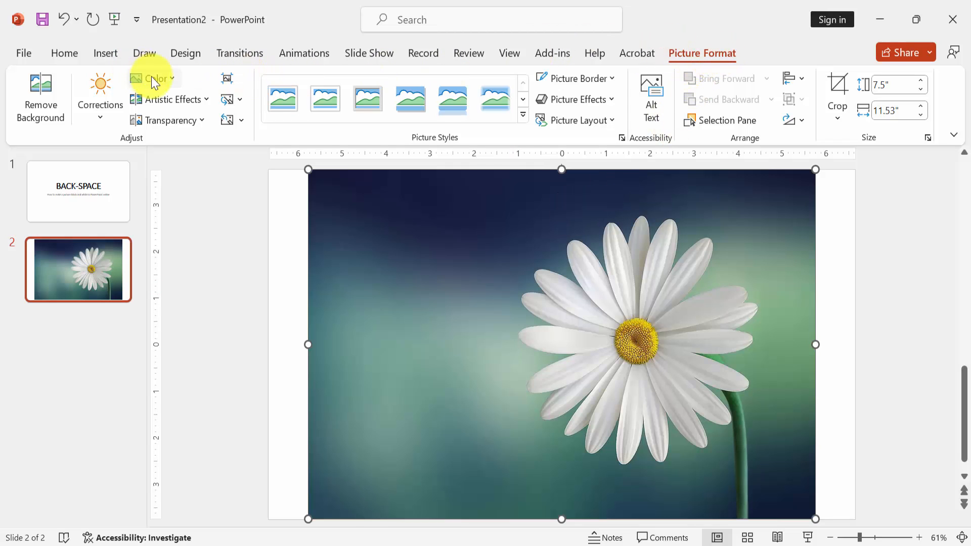
# Step: Recolor the daisy photo to Black and White: 75% and deselect it
pyautogui.click(152, 78)
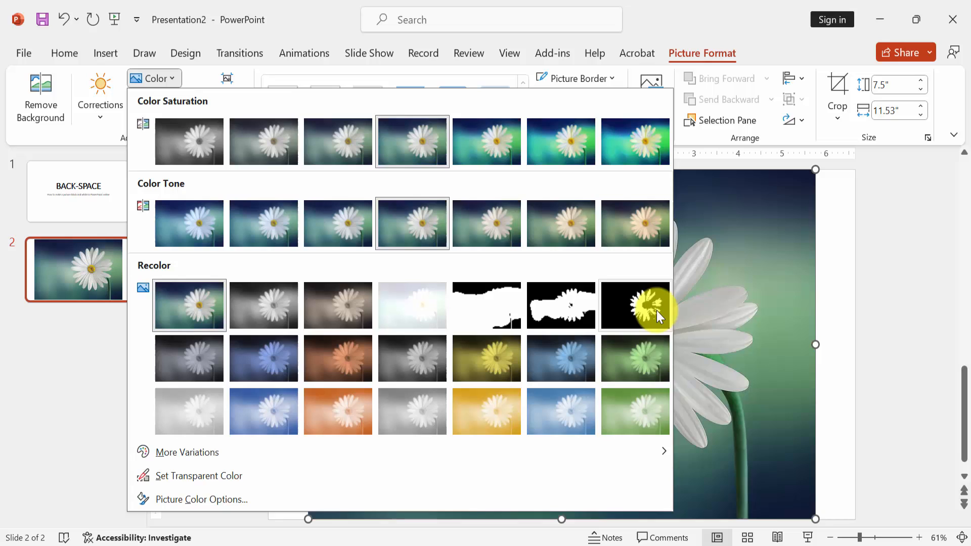
pyautogui.moveTo(635, 305)
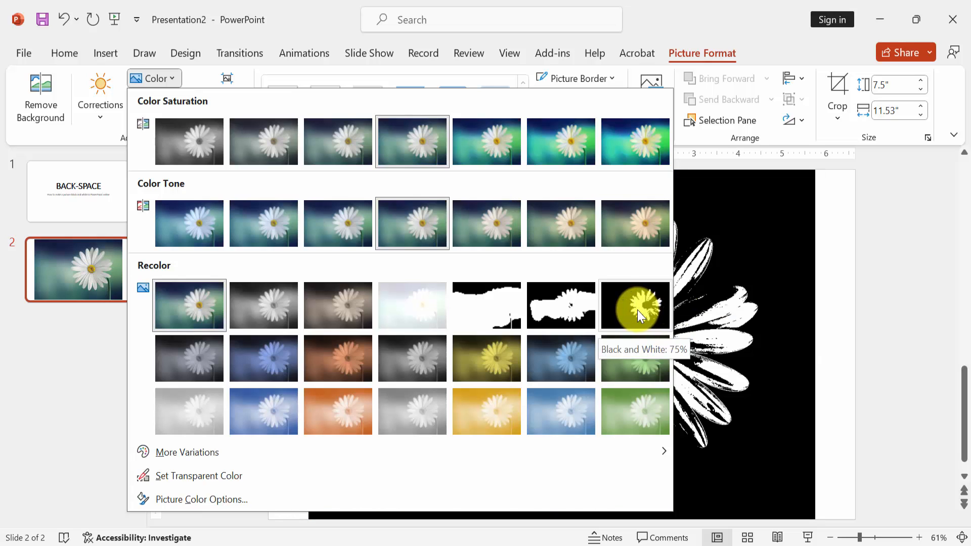
pyautogui.click(634, 305)
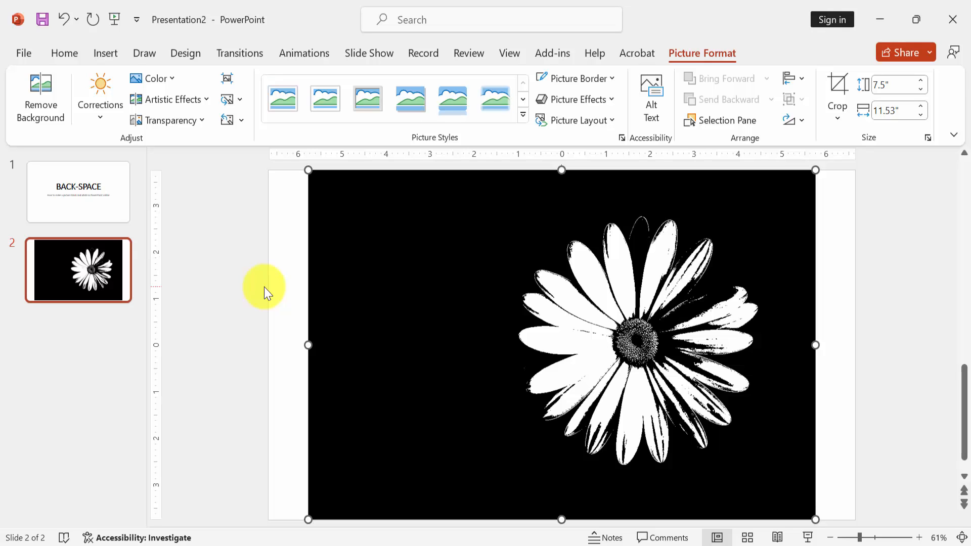
pyautogui.click(65, 52)
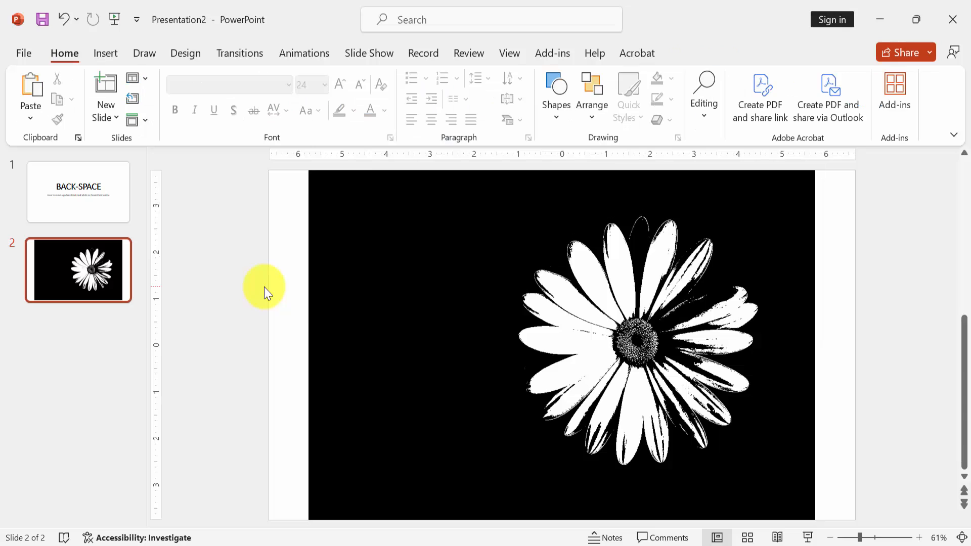